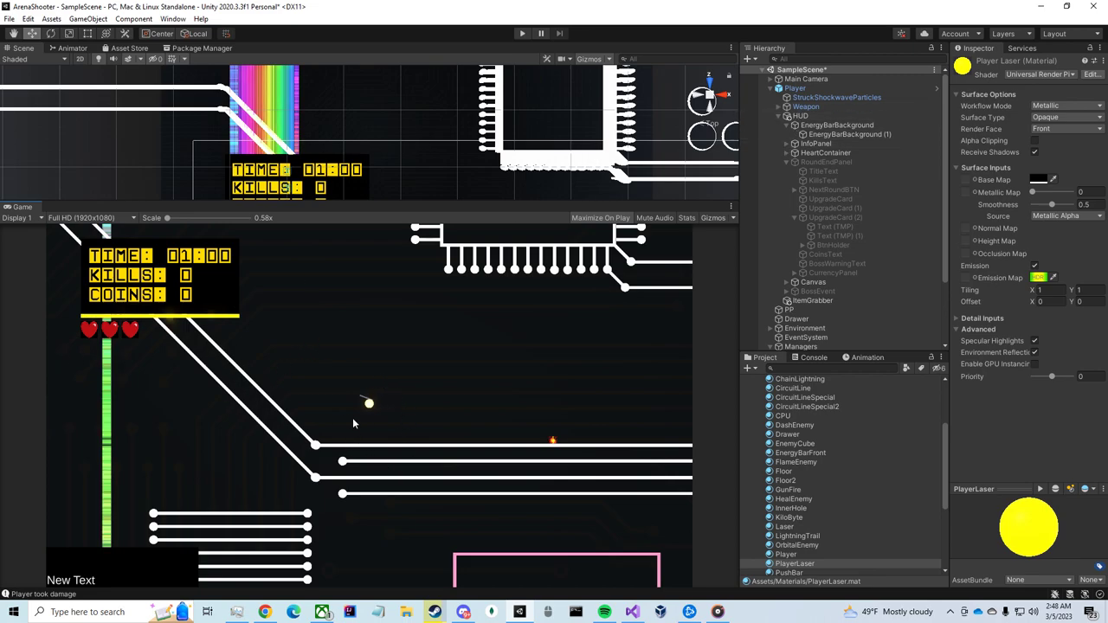
mouse_move(388, 374)
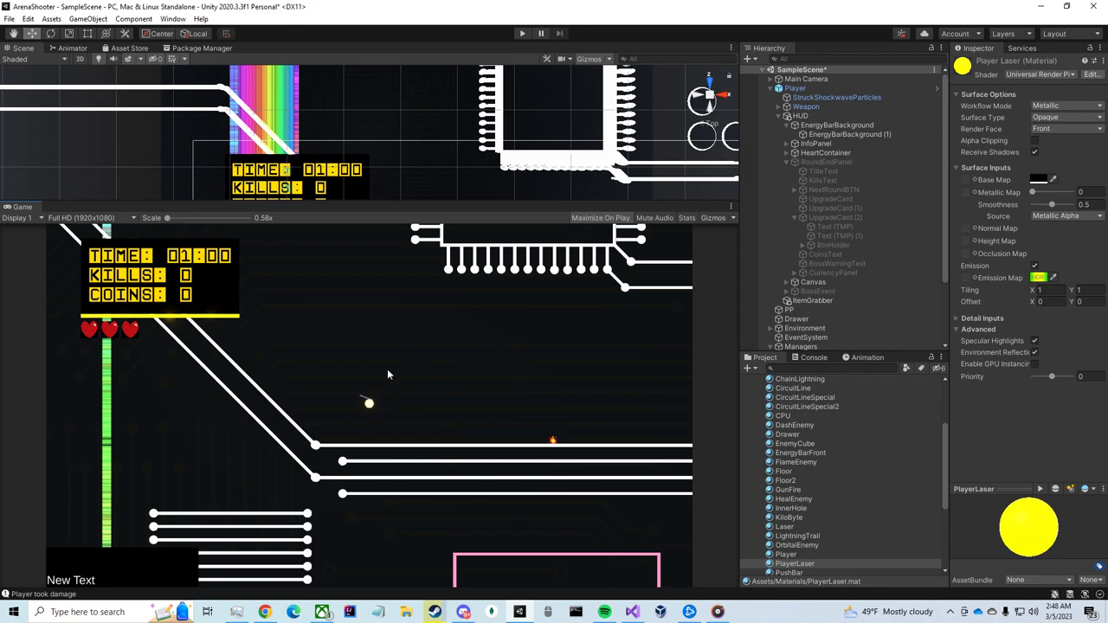
mouse_move(270, 427)
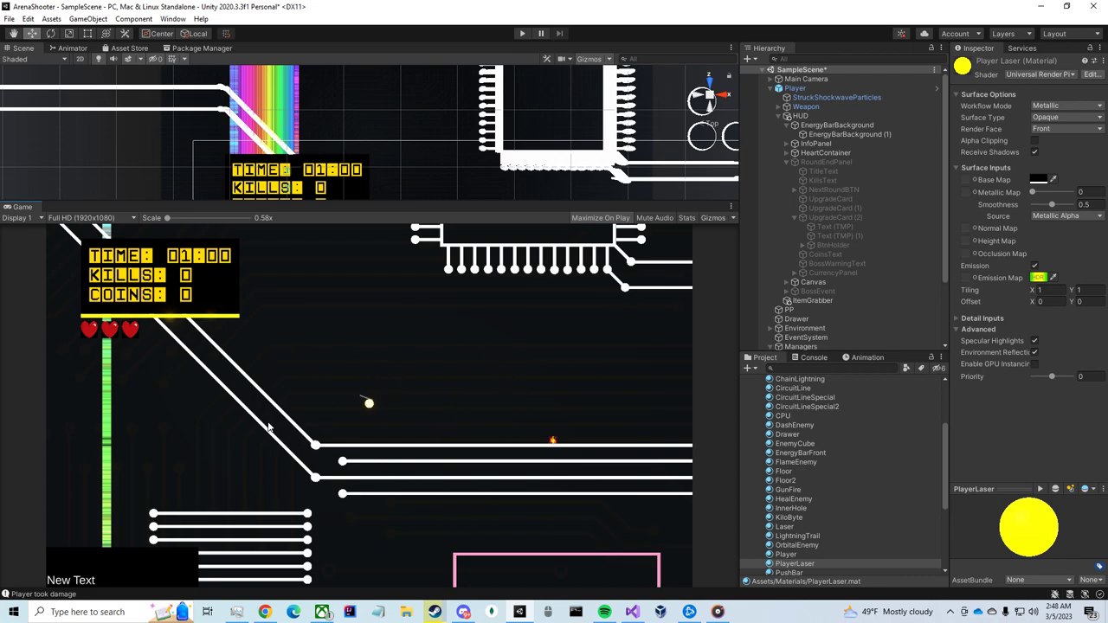
mouse_move(204, 405)
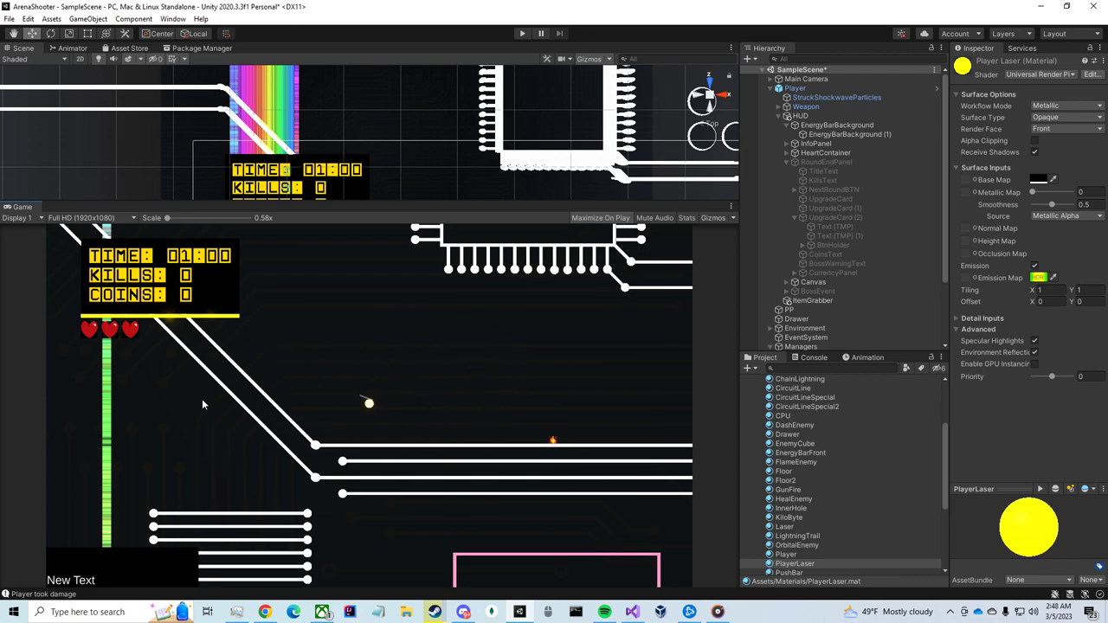
mouse_move(492, 358)
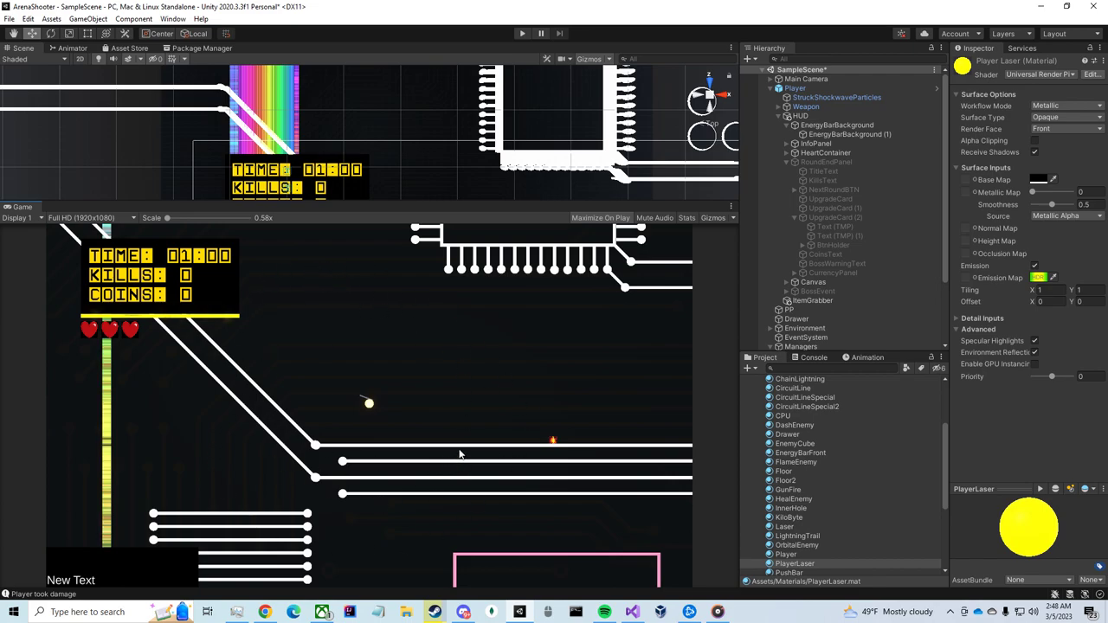
mouse_move(287, 350)
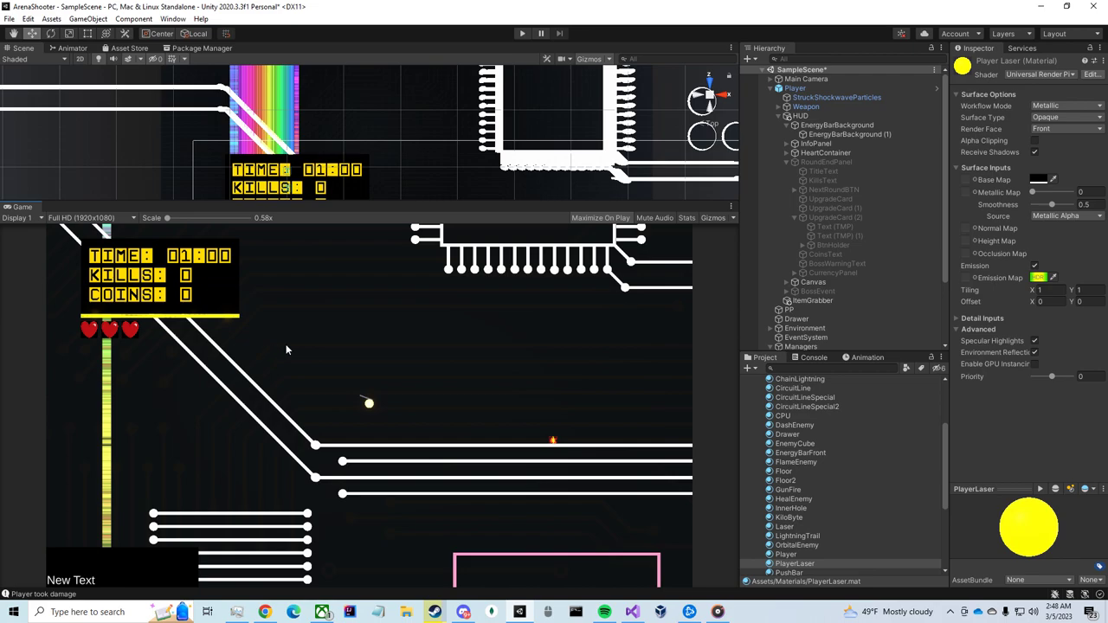
mouse_move(463, 443)
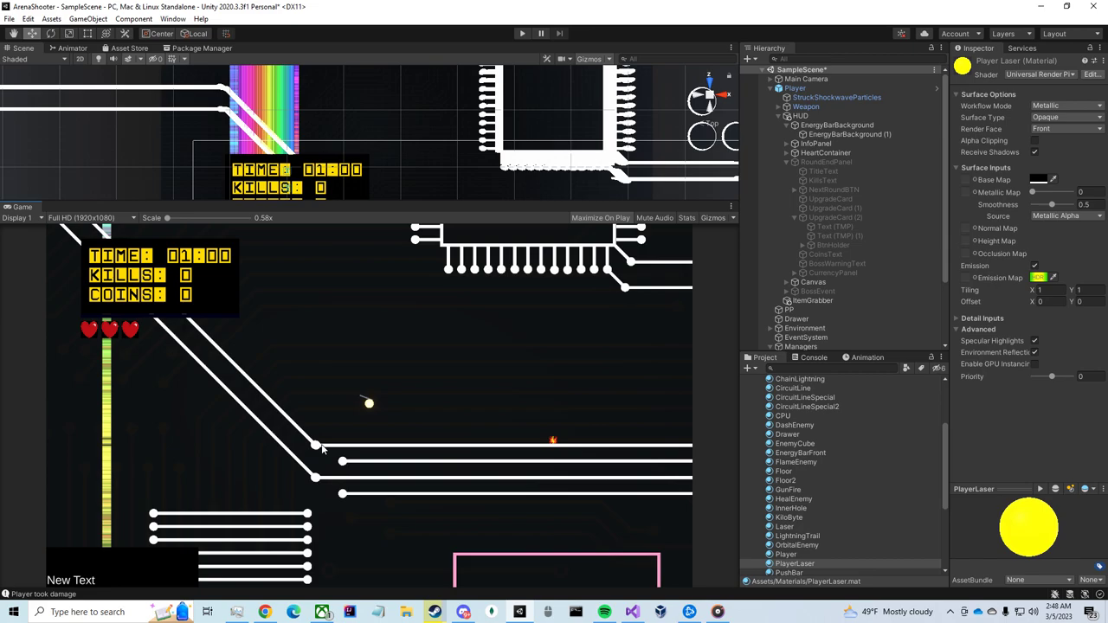
mouse_move(309, 443)
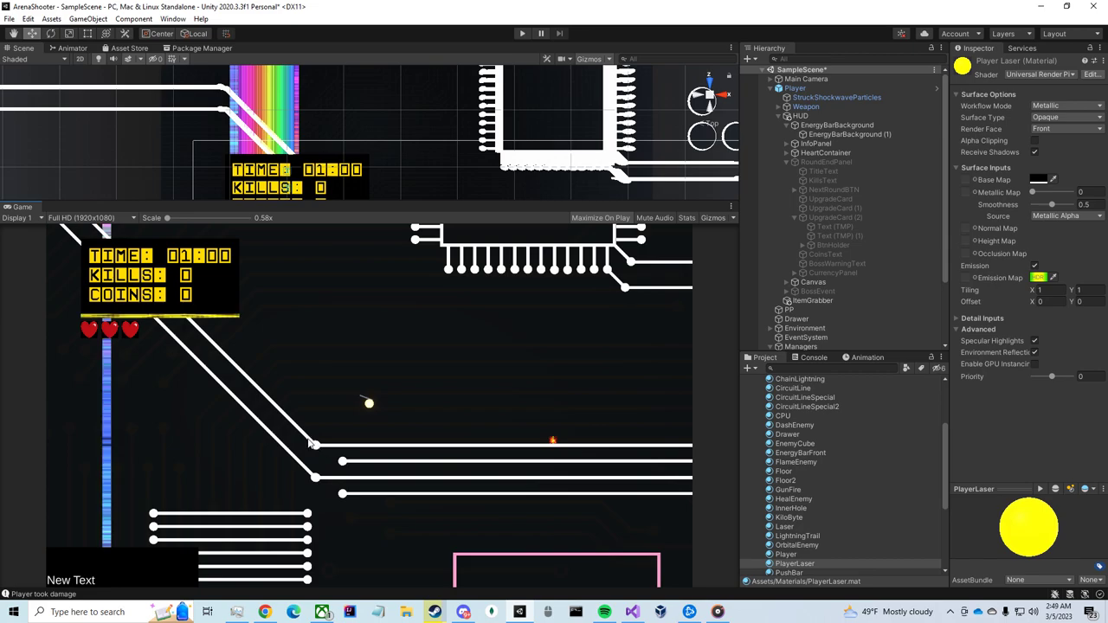
mouse_move(301, 441)
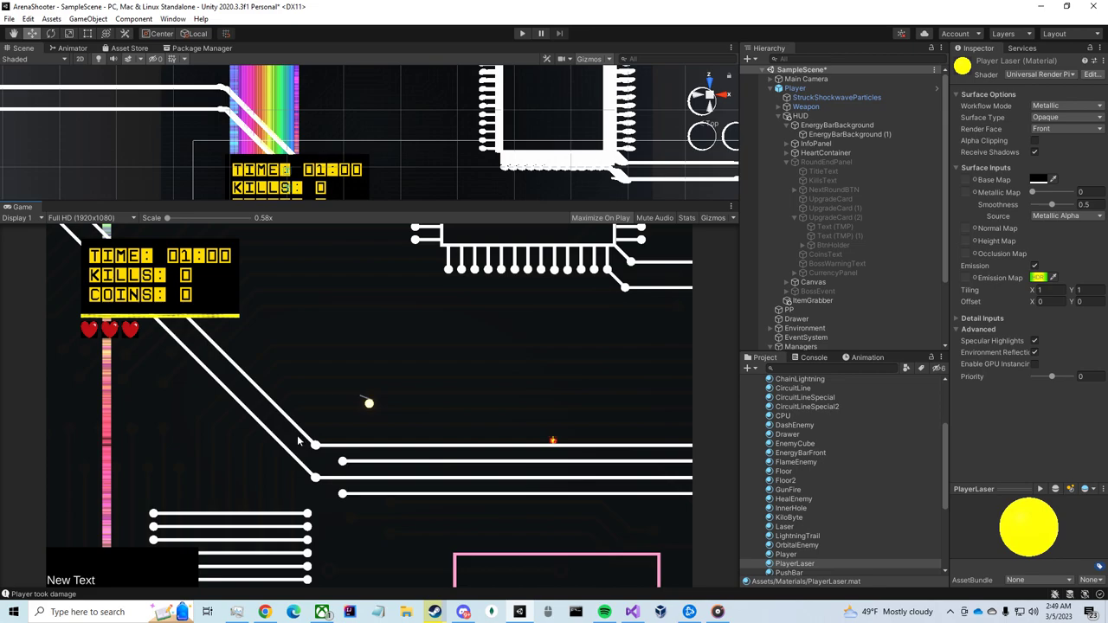
mouse_move(288, 436)
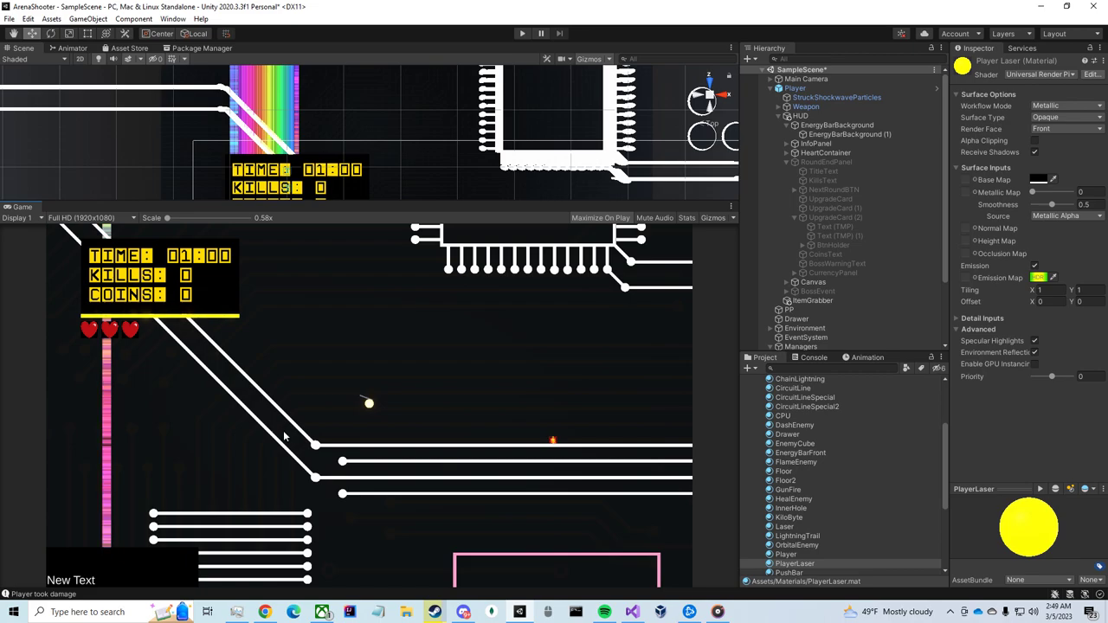
mouse_move(374, 363)
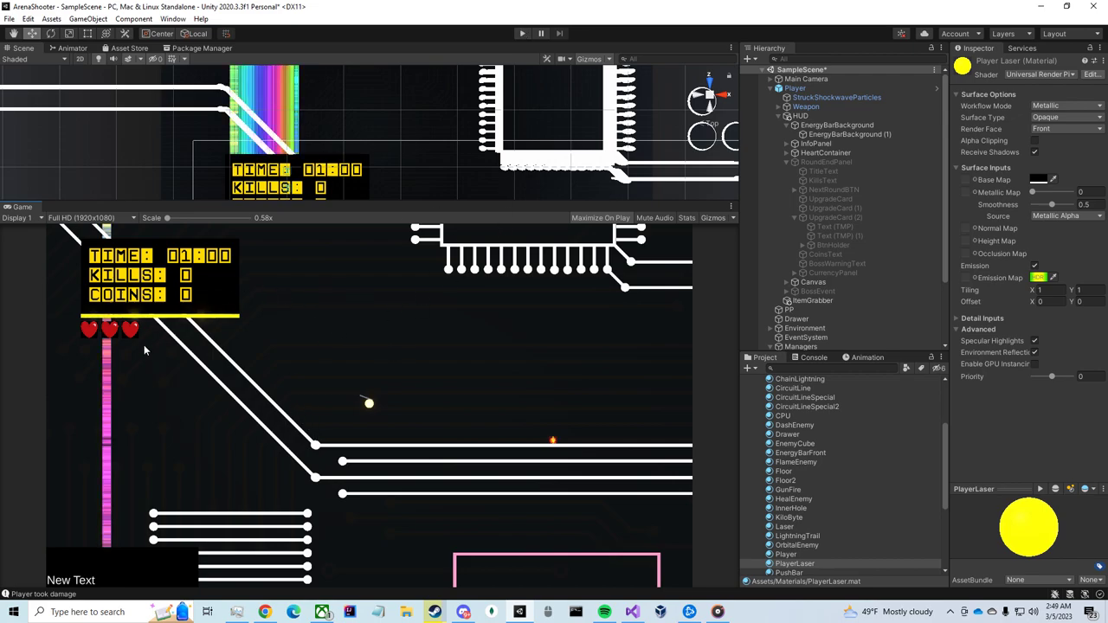
mouse_move(374, 336)
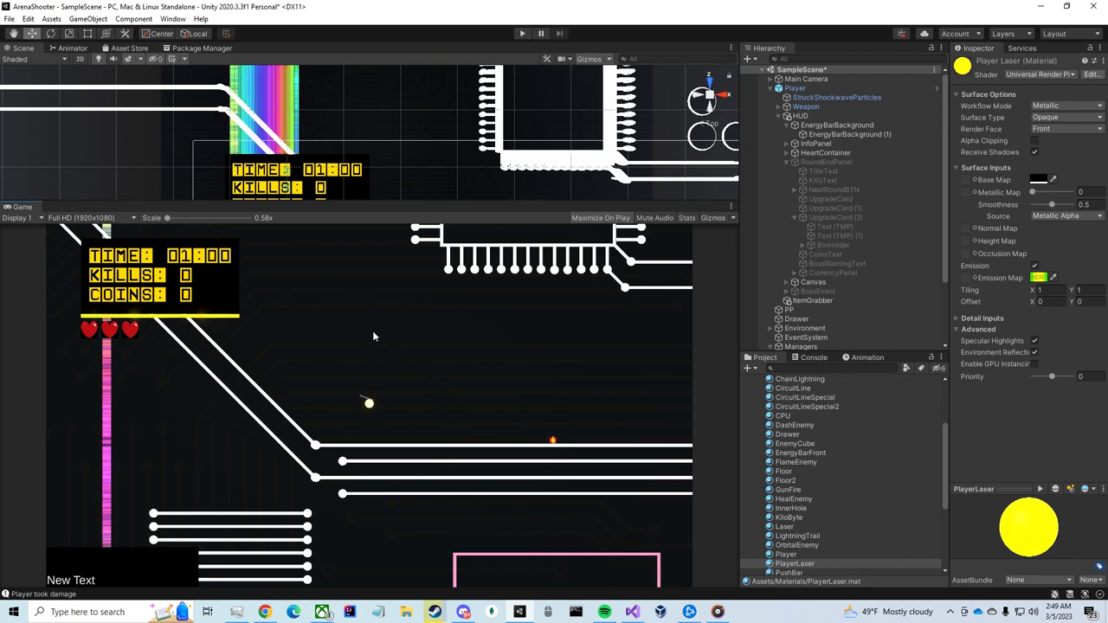
mouse_move(291, 275)
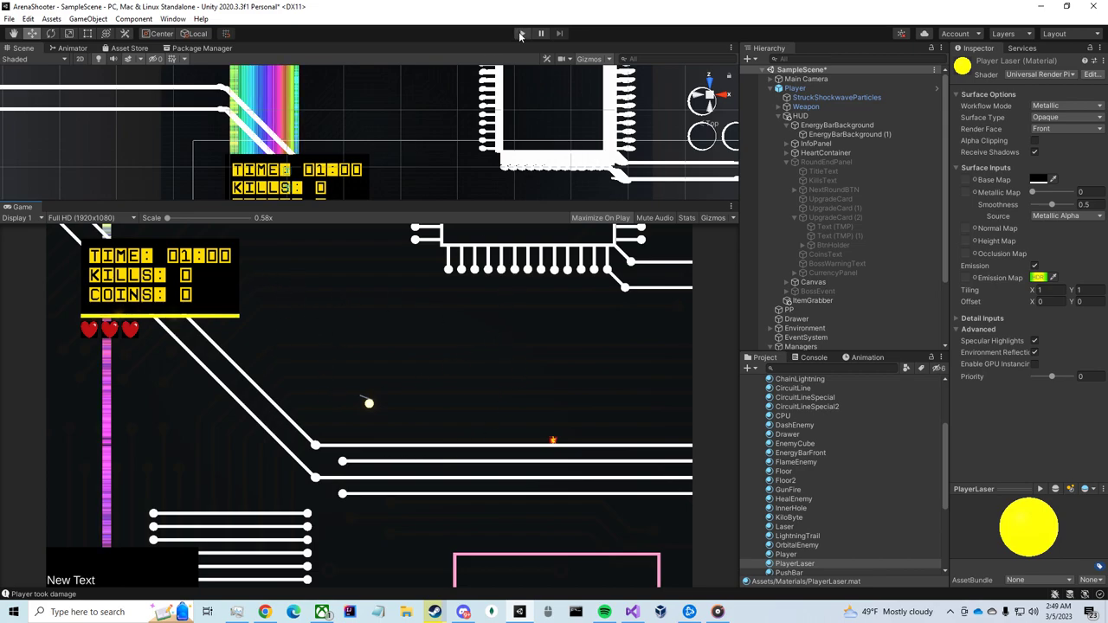
mouse_move(520, 33)
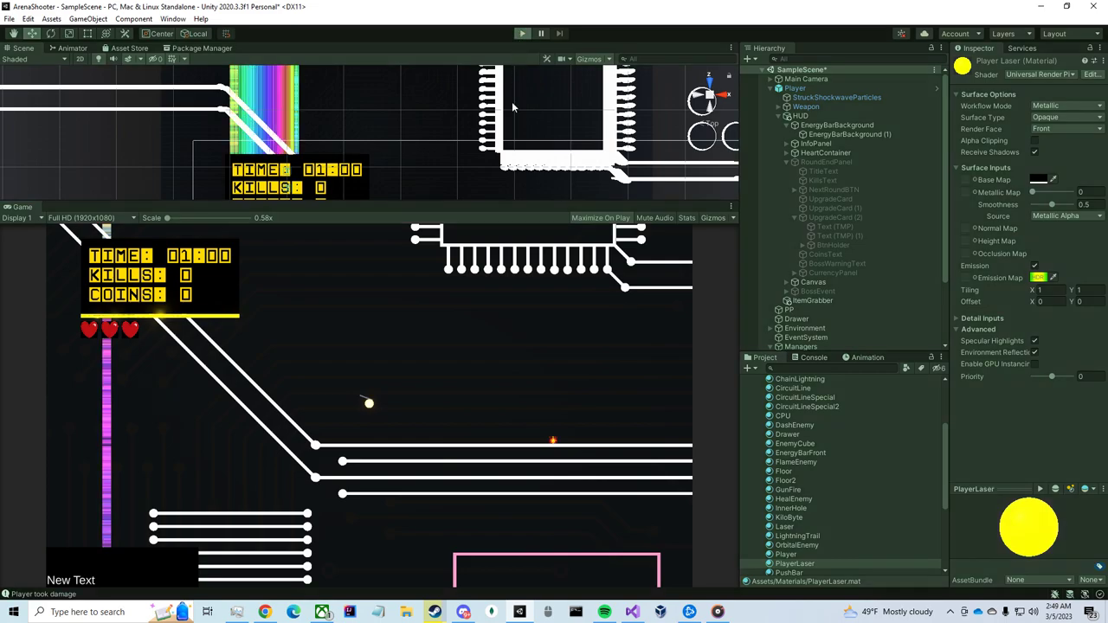
Start the playtest and play round one to 32 kills and 32 coins
left_click(599, 218)
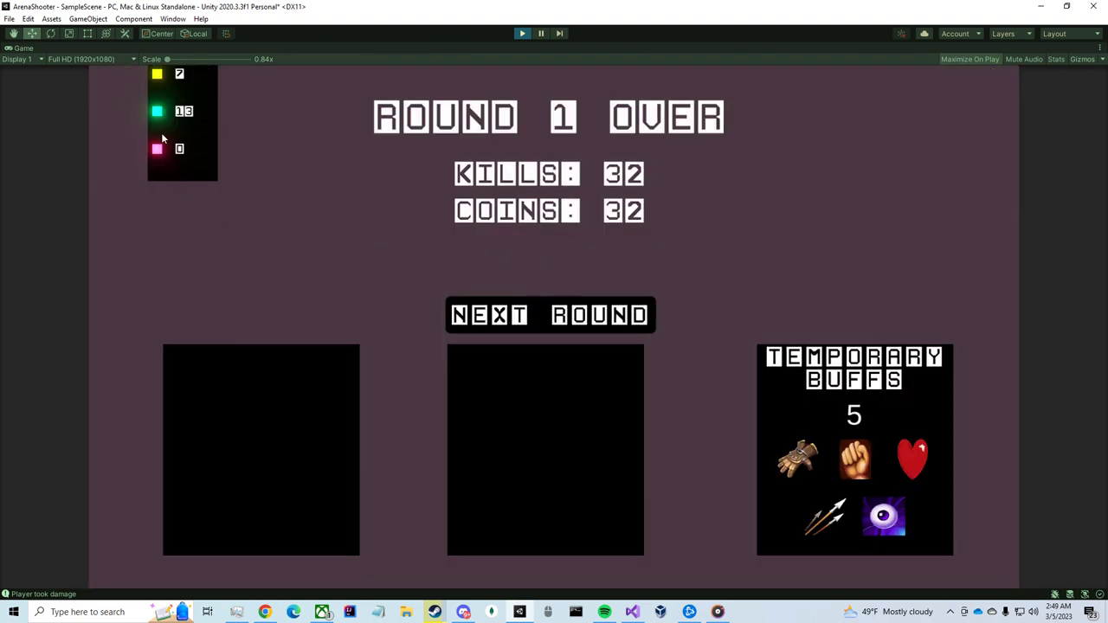
mouse_move(159, 83)
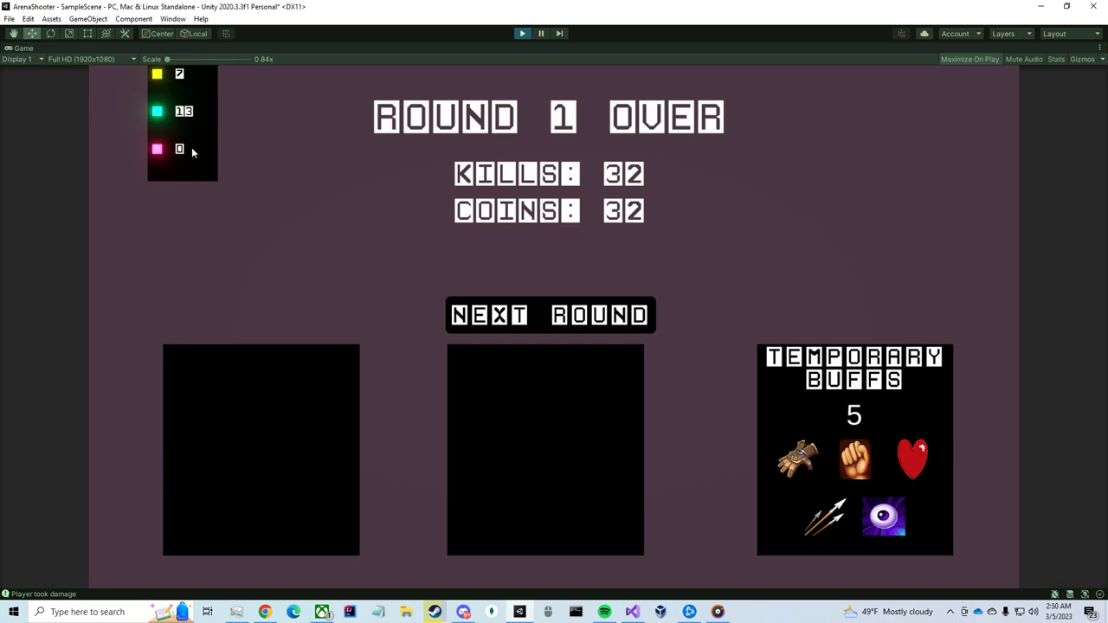
mouse_move(175, 99)
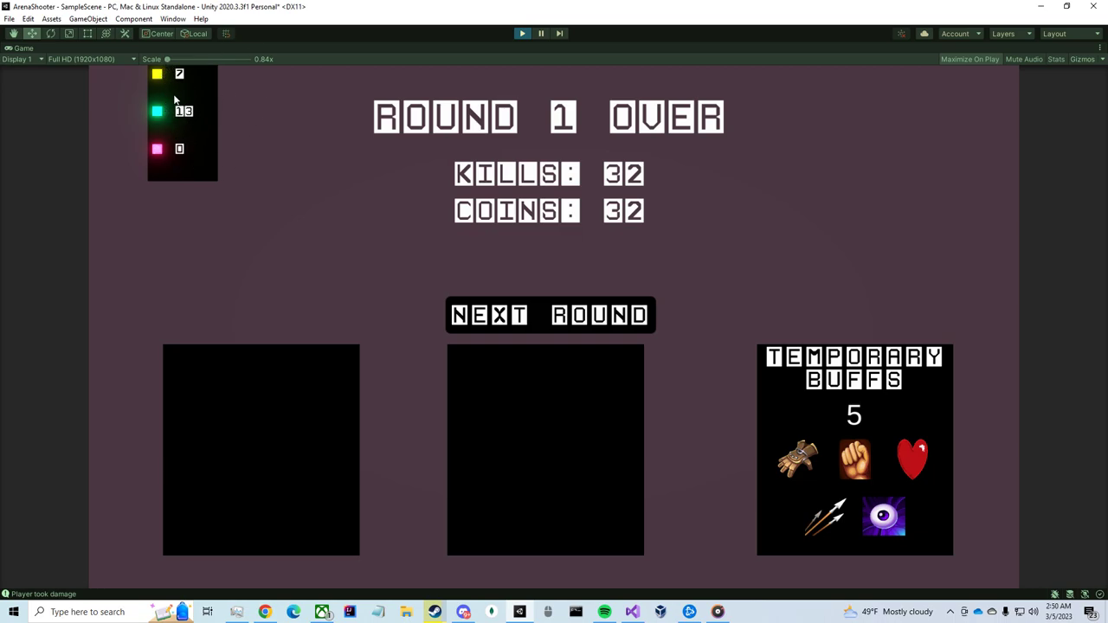
mouse_move(183, 83)
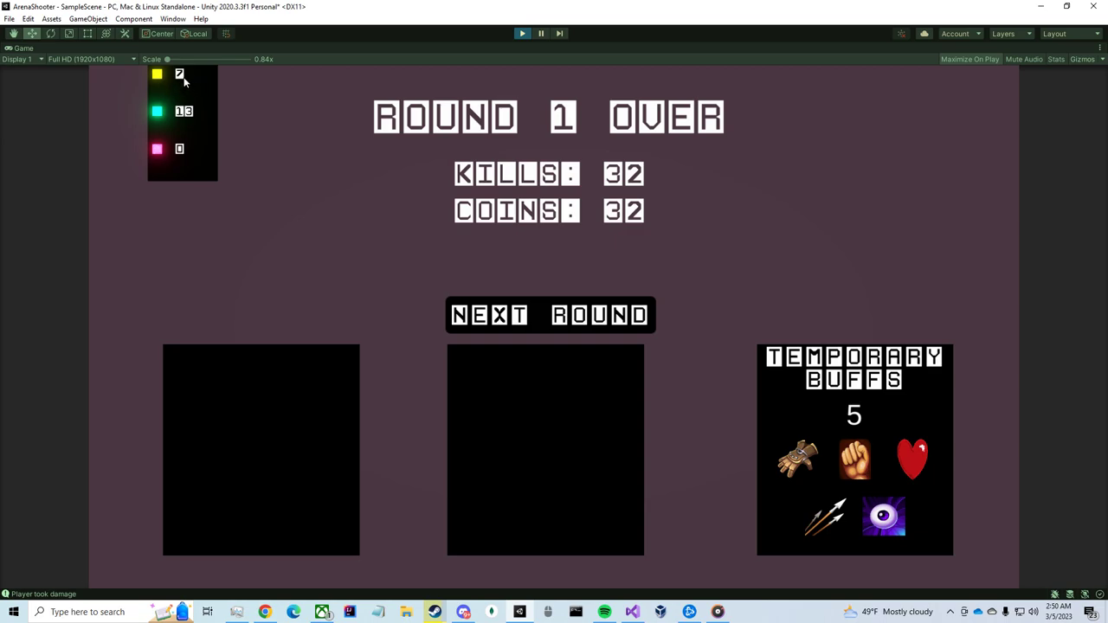
mouse_move(182, 121)
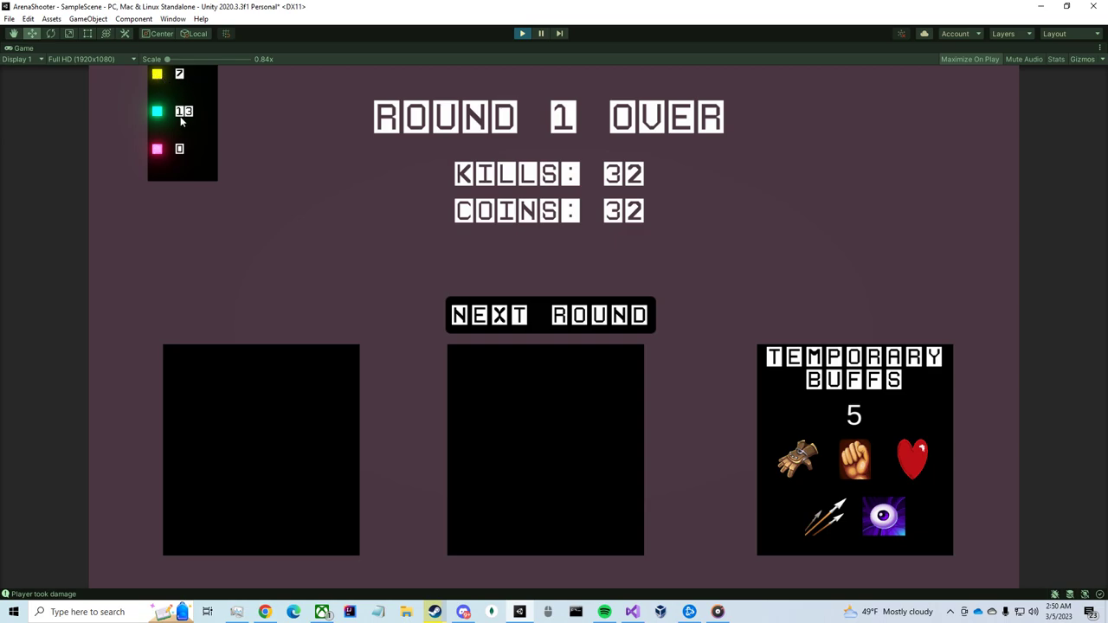
mouse_move(180, 131)
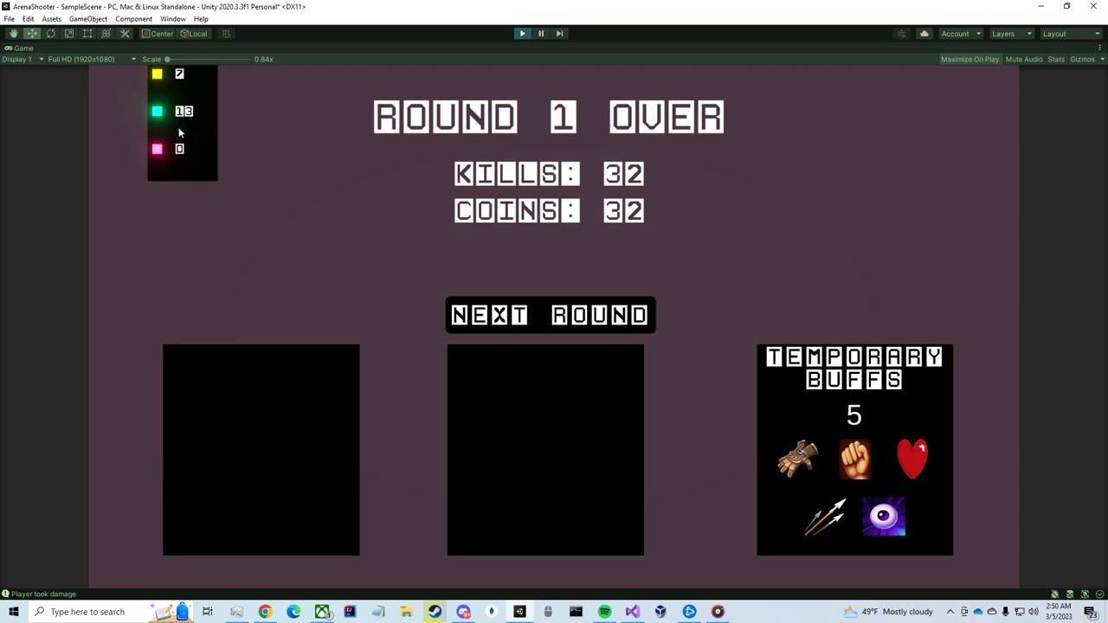
mouse_move(197, 116)
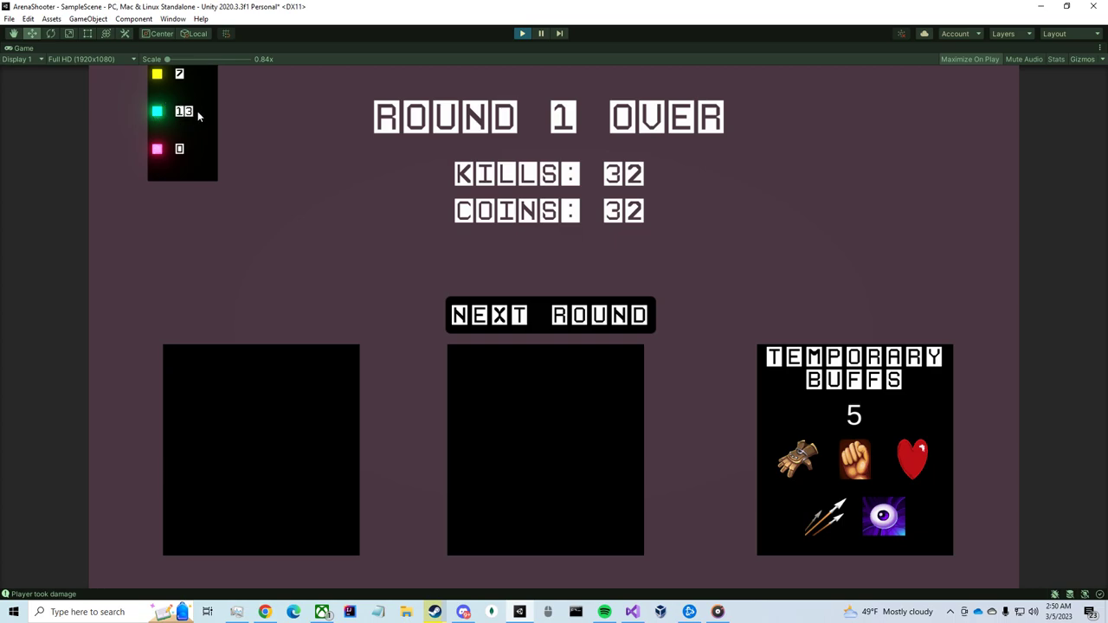
mouse_move(197, 116)
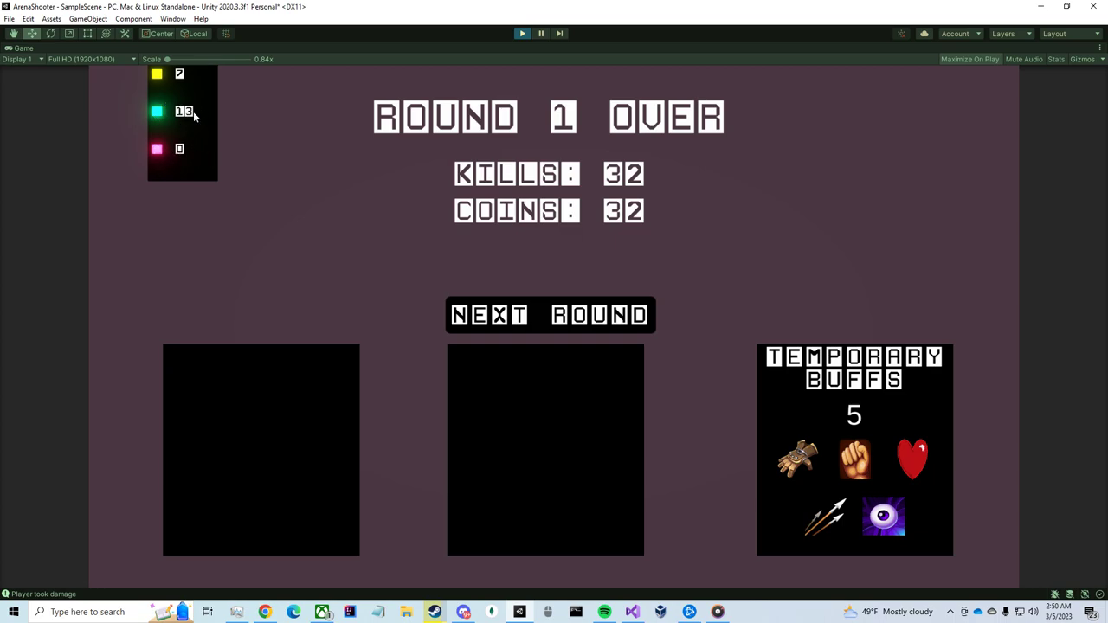
mouse_move(215, 155)
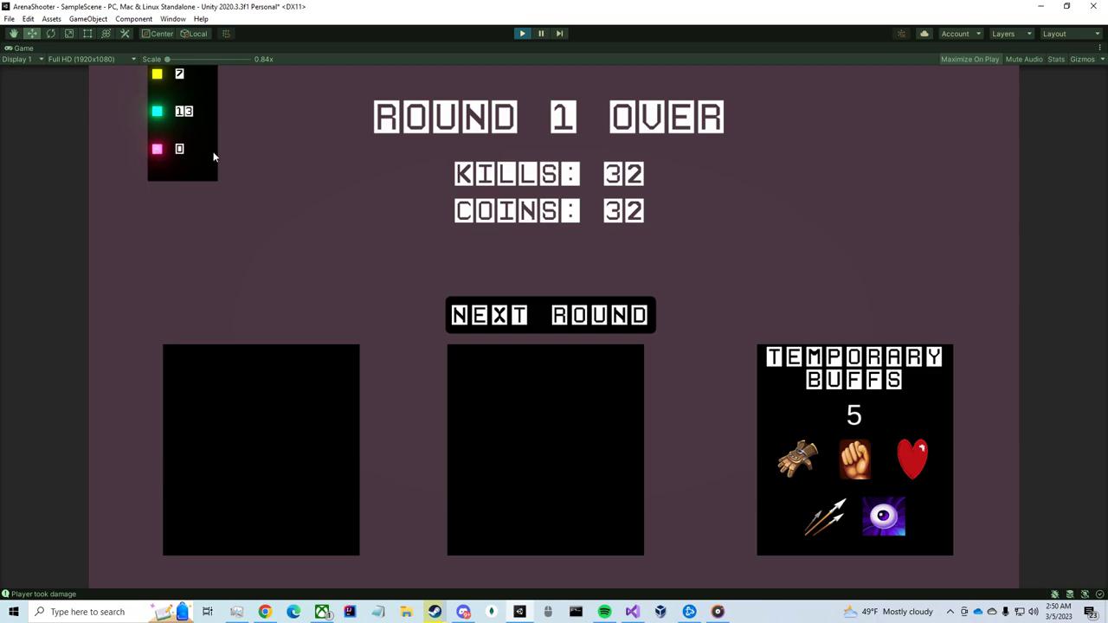
mouse_move(837, 394)
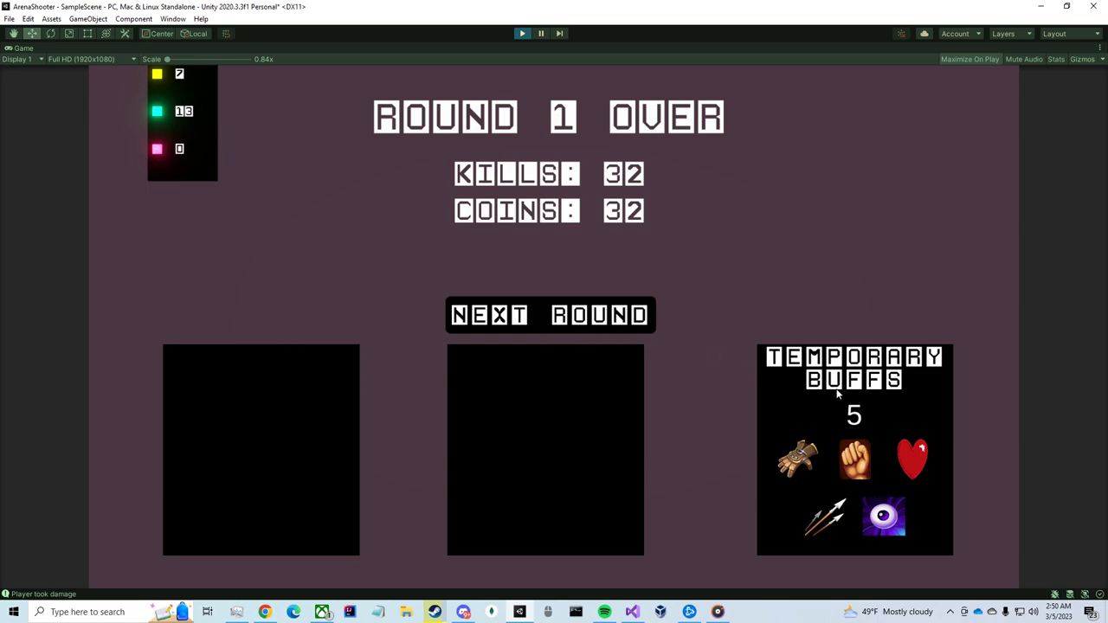
Begin round two for a few seconds to 34 kills, then stop the playtest
left_click(551, 315)
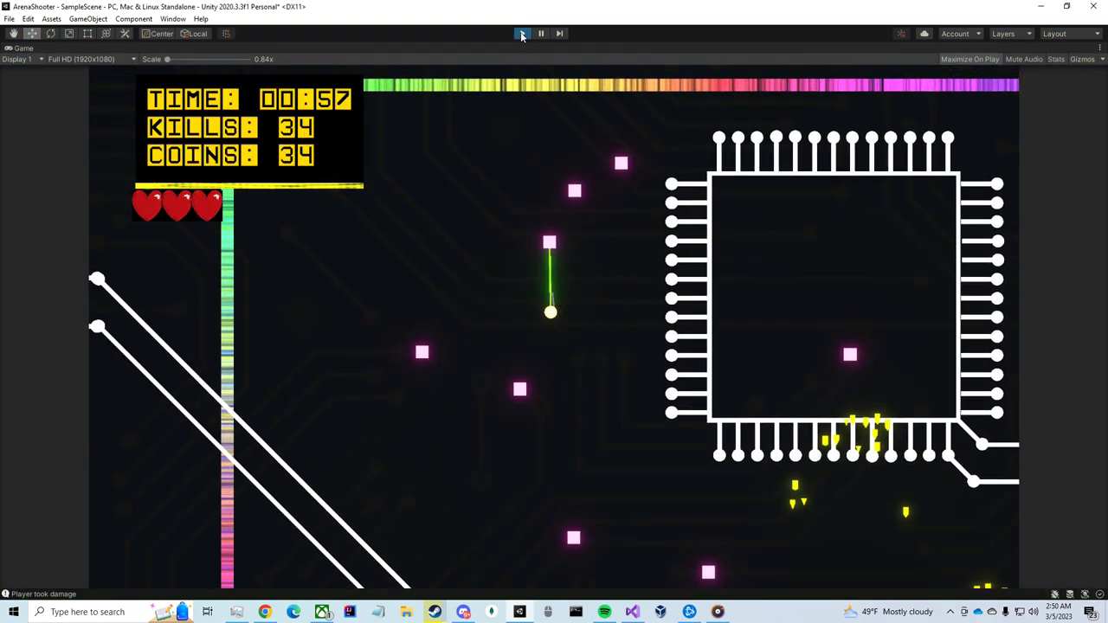
left_click(540, 33)
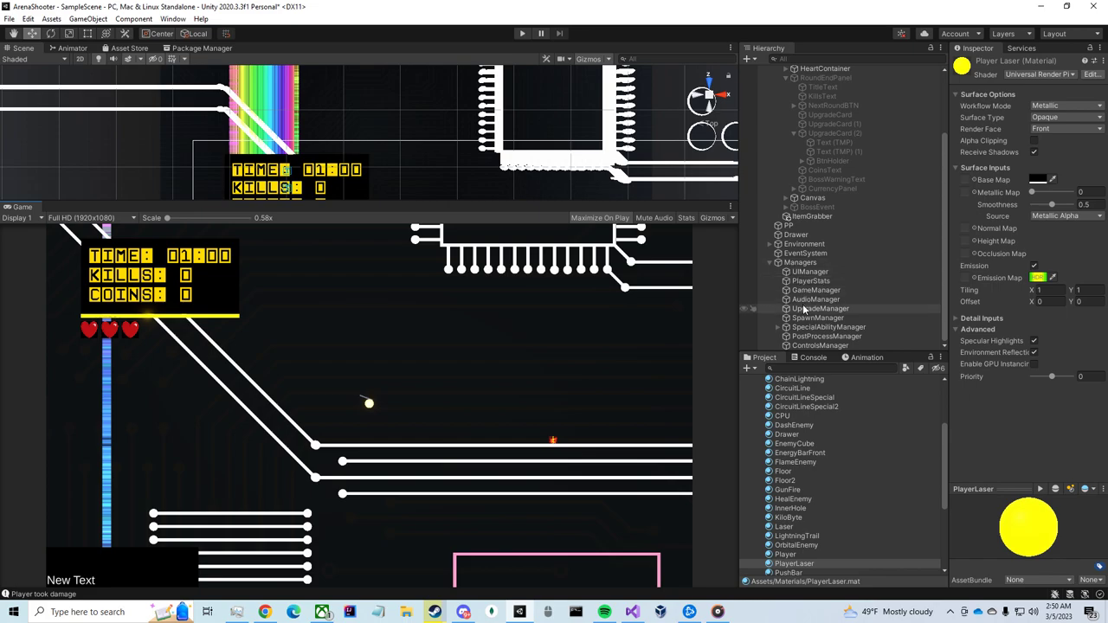
mouse_move(806, 313)
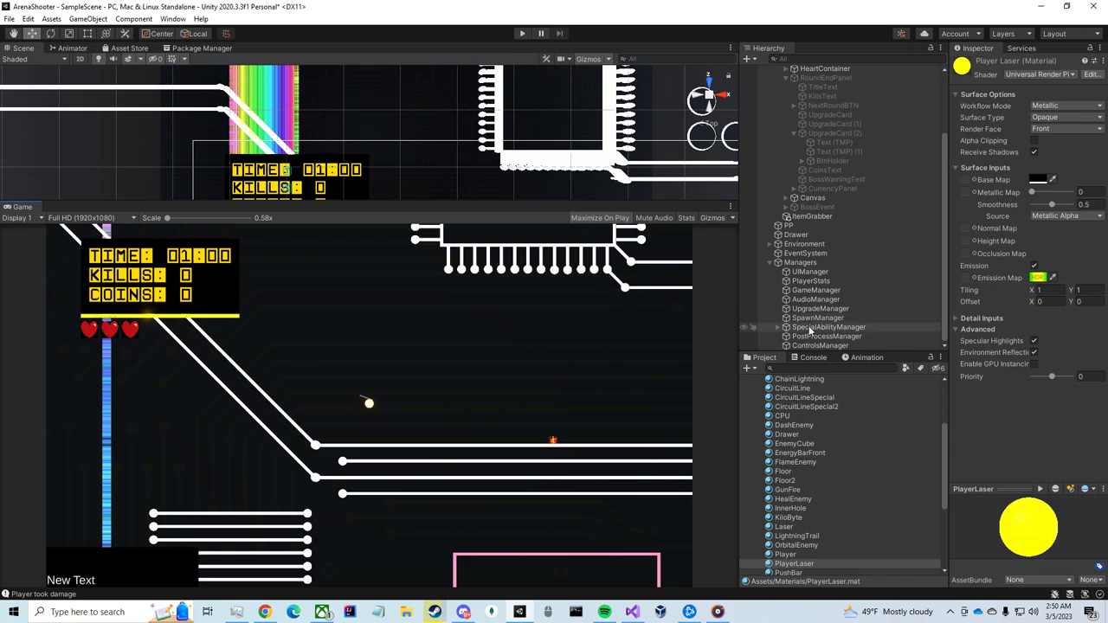
Playtest round one to 30 kills and 30 coins, then stop and inspect SpecialAbilityManager
left_click(827, 325)
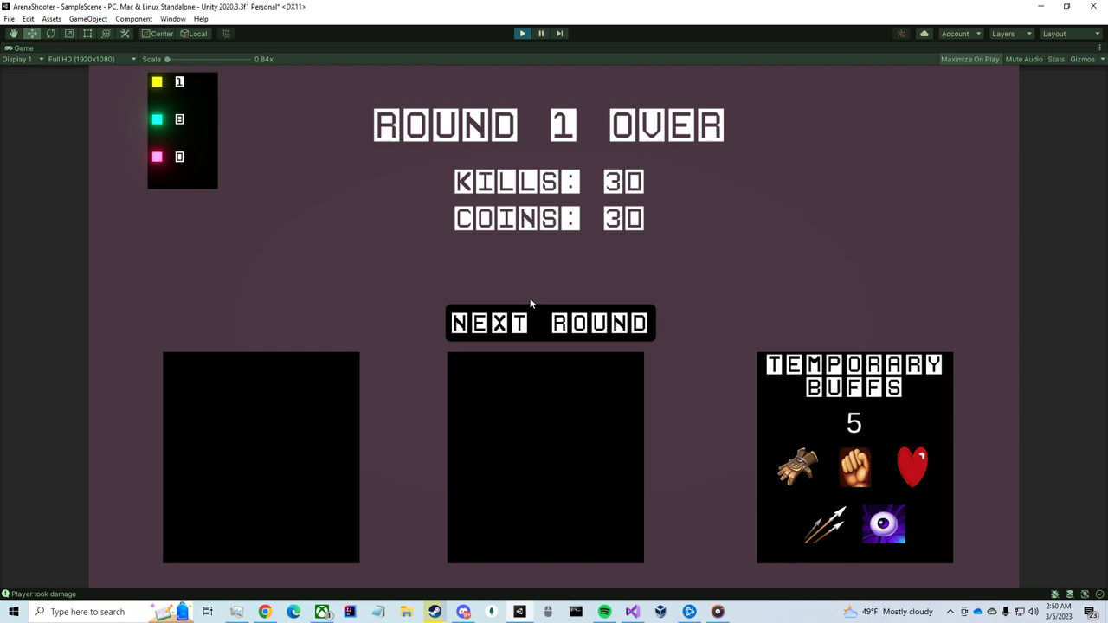
left_click(550, 322)
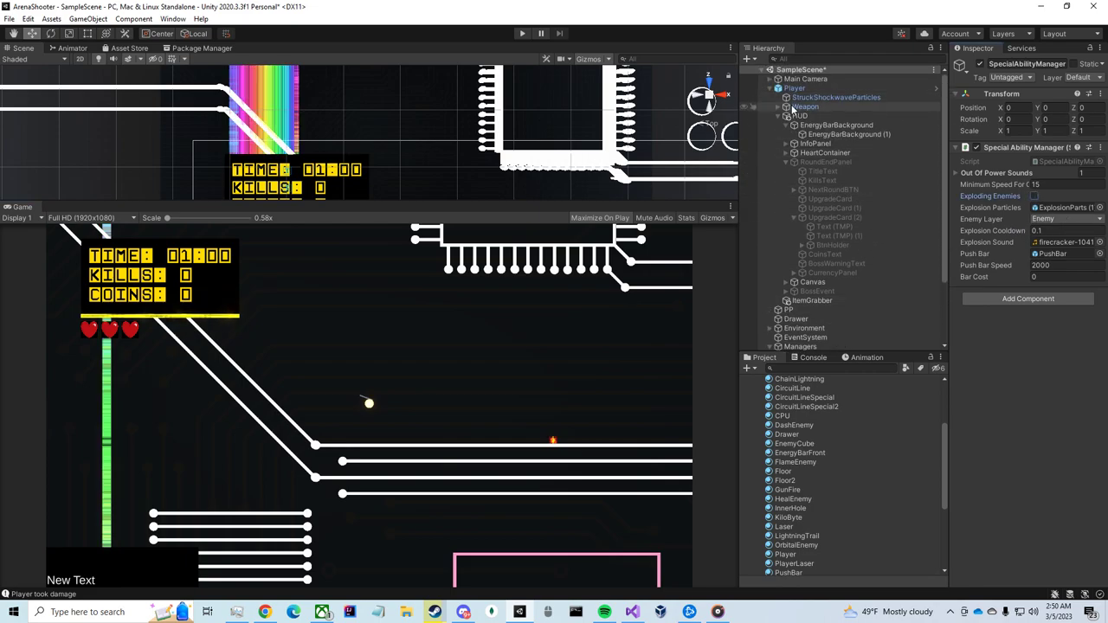
Playtest through Round 2 Over with 118 kills and 118 coins, then stop the session
left_click(805, 107)
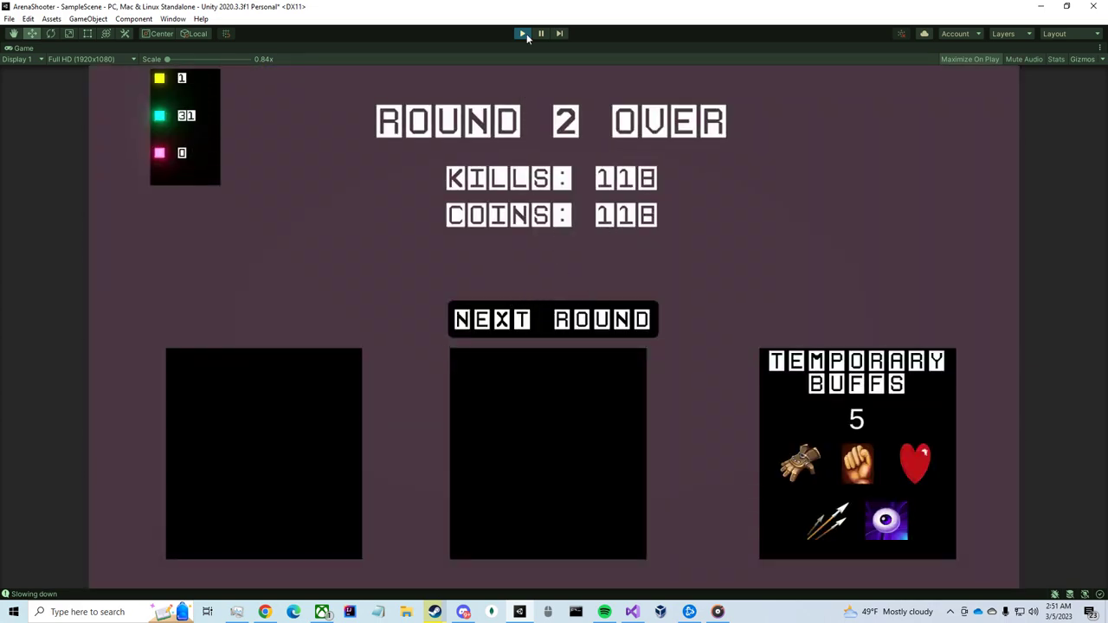
left_click(540, 33)
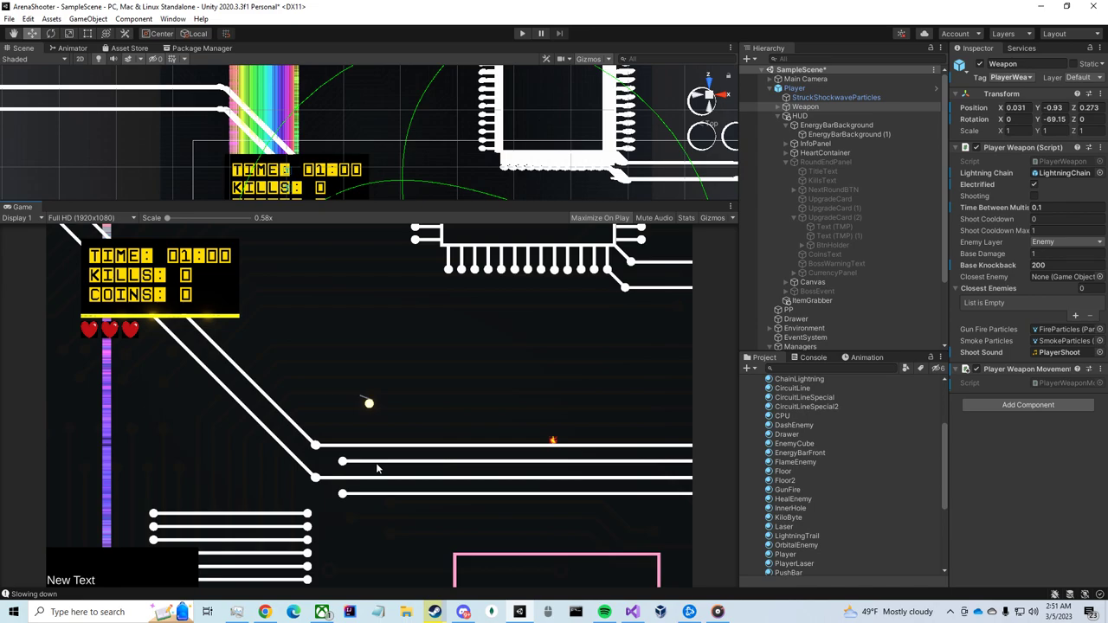